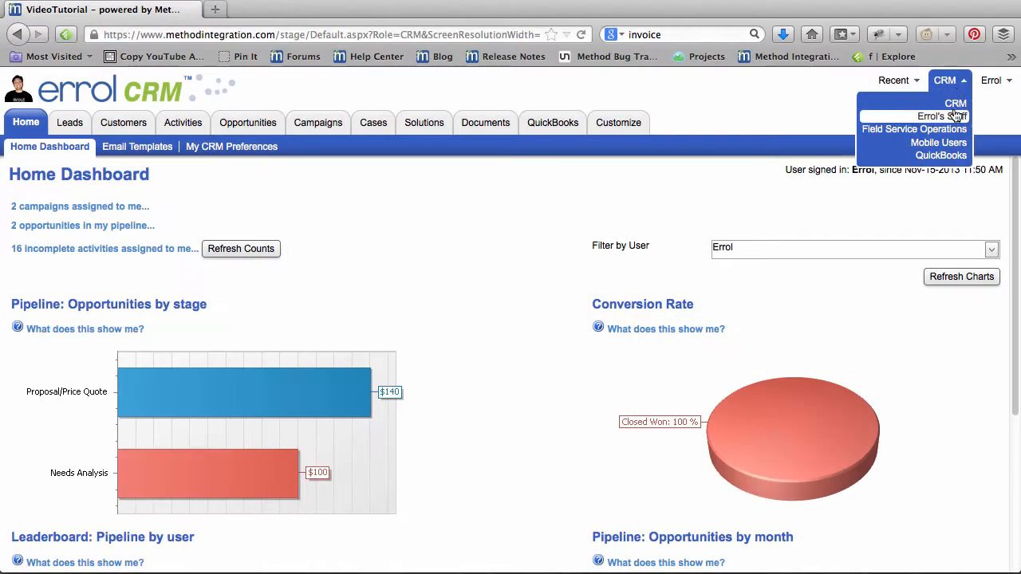
# - Switch to Field Service Operations and show the My Calendar weekly work order view
pyautogui.click(914, 129)
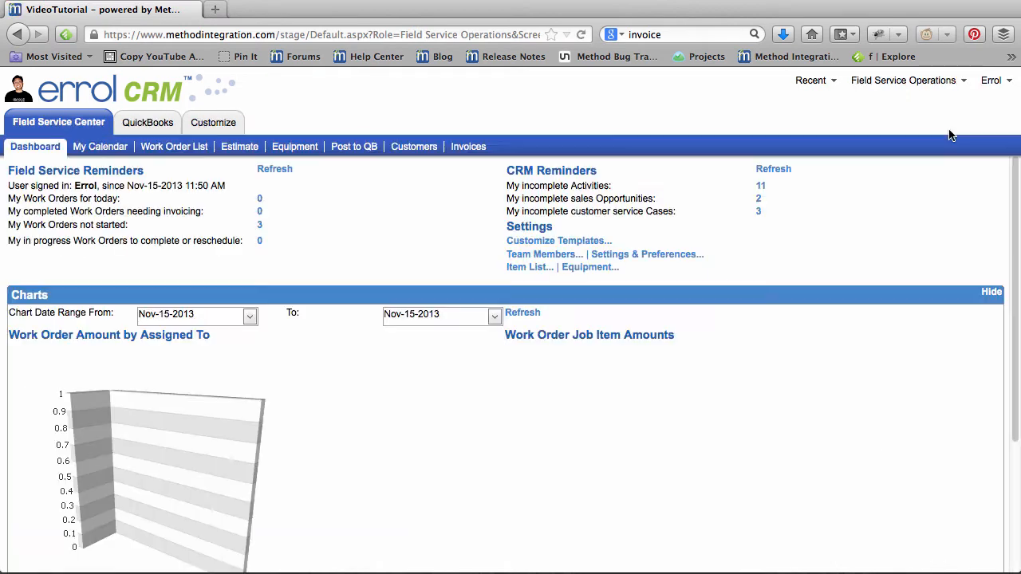
pyautogui.click(99, 147)
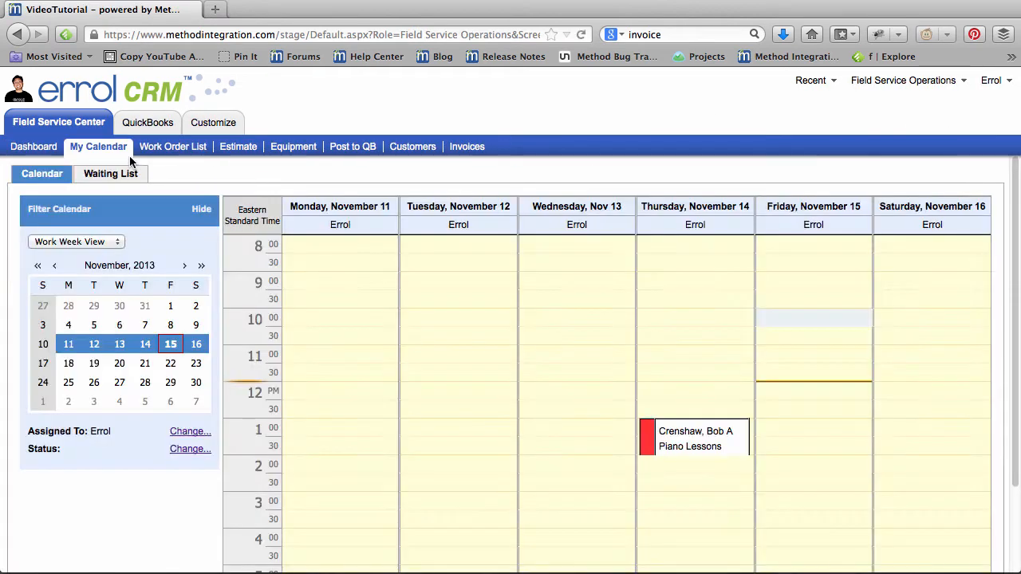
pyautogui.scroll(-3)
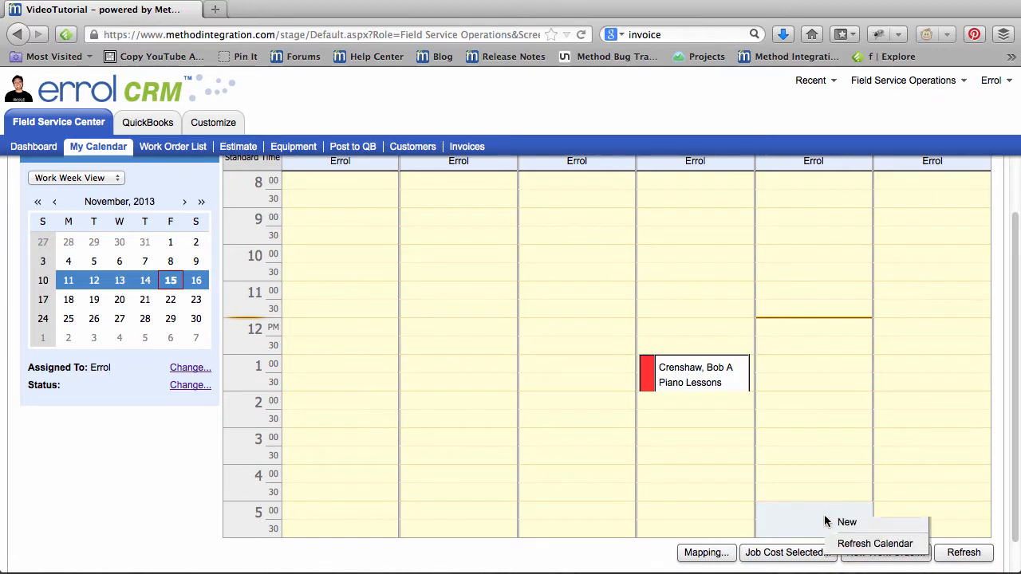
pyautogui.click(846, 521)
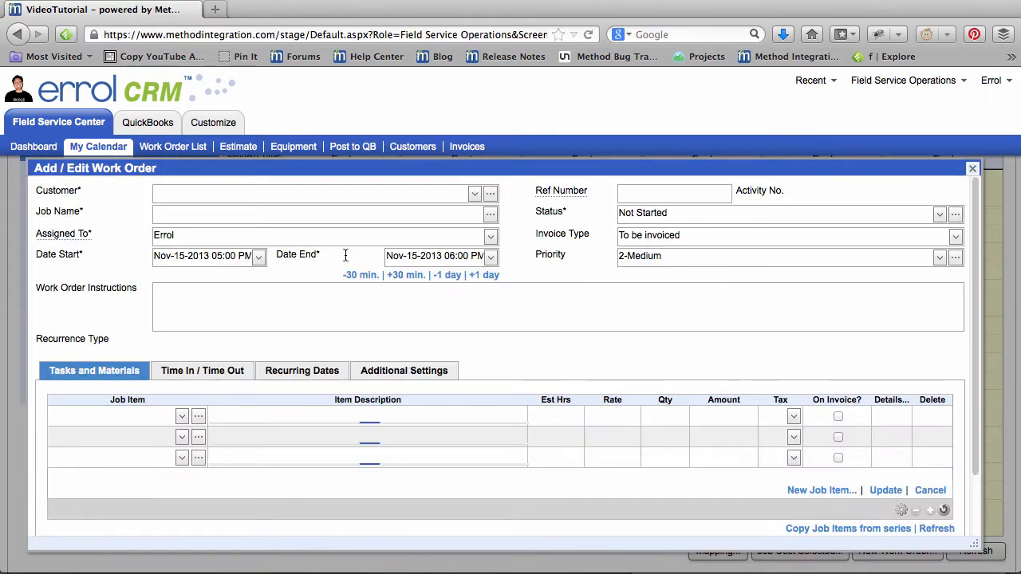
pyautogui.write('crensh')
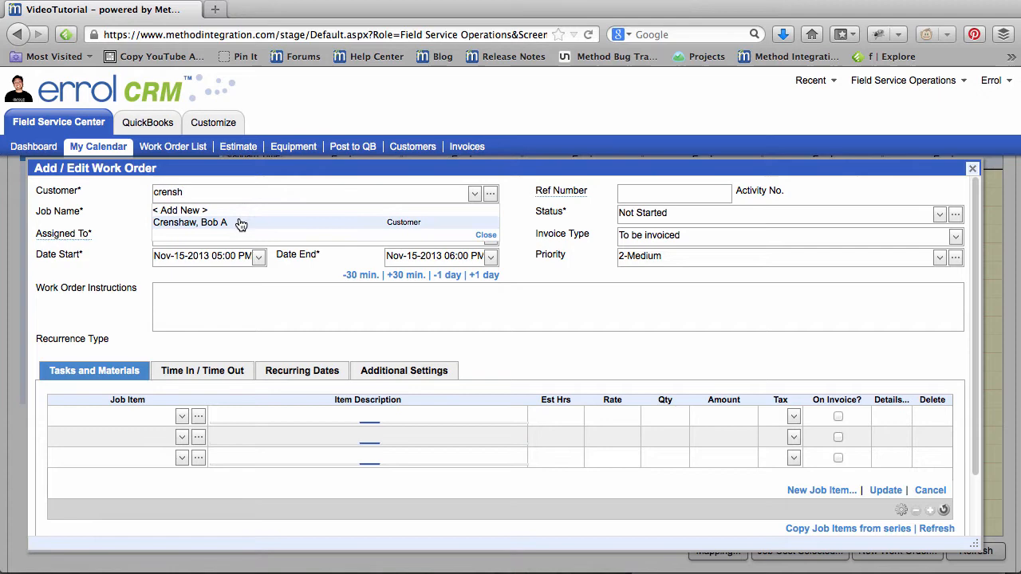
pyautogui.click(190, 222)
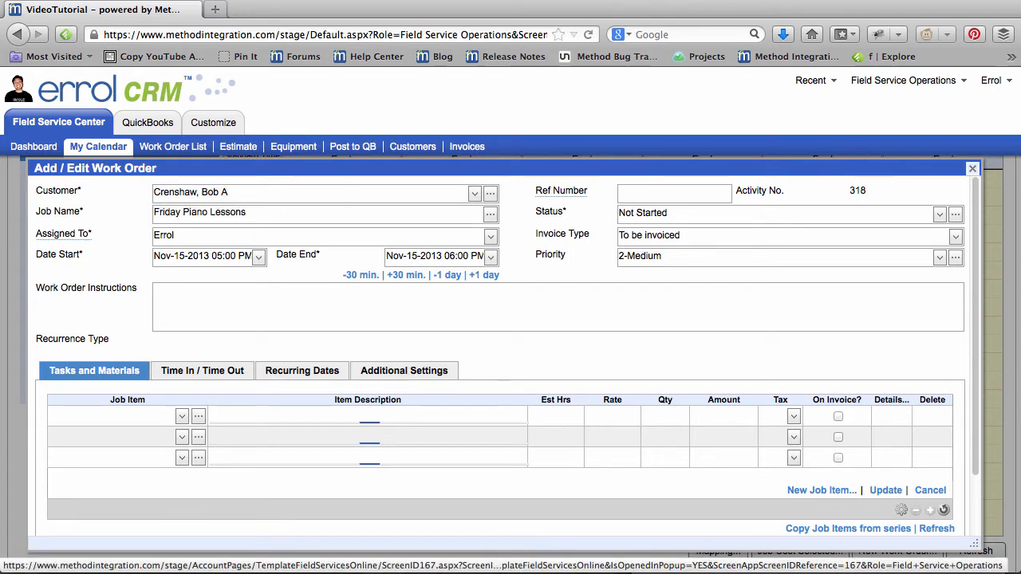
pyautogui.write('Piano Lesson')
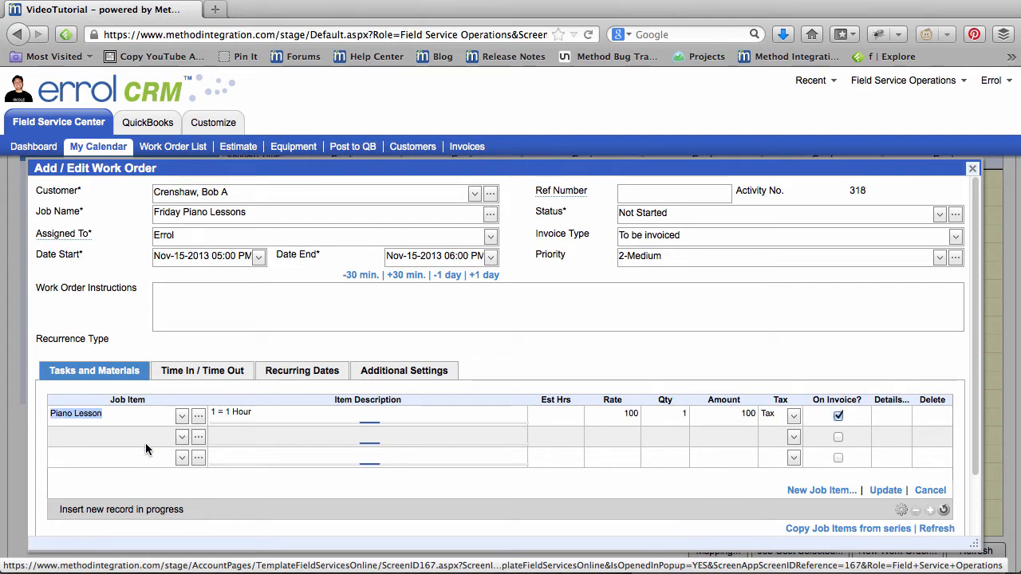
pyautogui.click(302, 371)
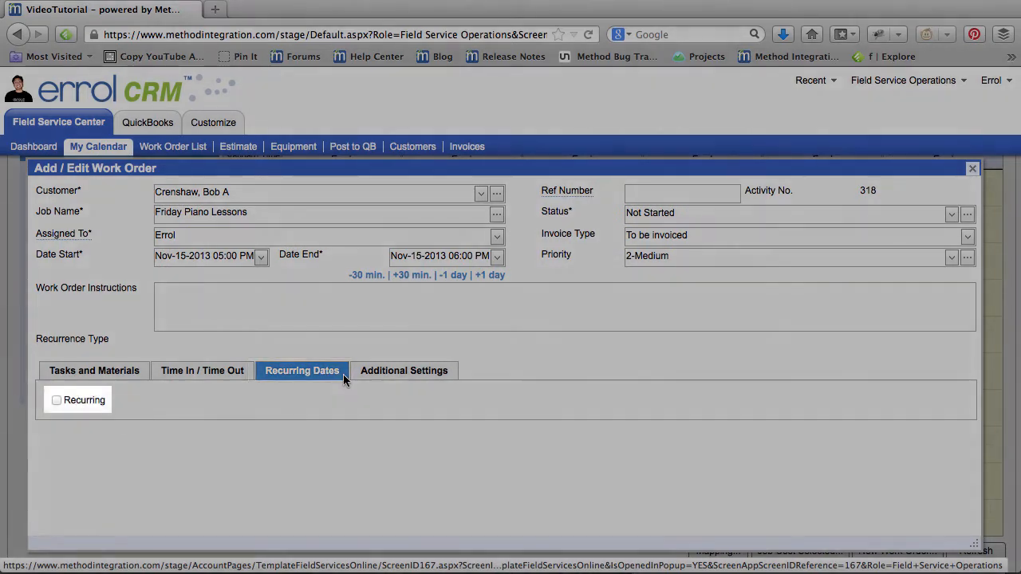
# - Make the work order recur weekly on Fridays ending Dec-20-2013 and insert the six occurrences
pyautogui.click(58, 399)
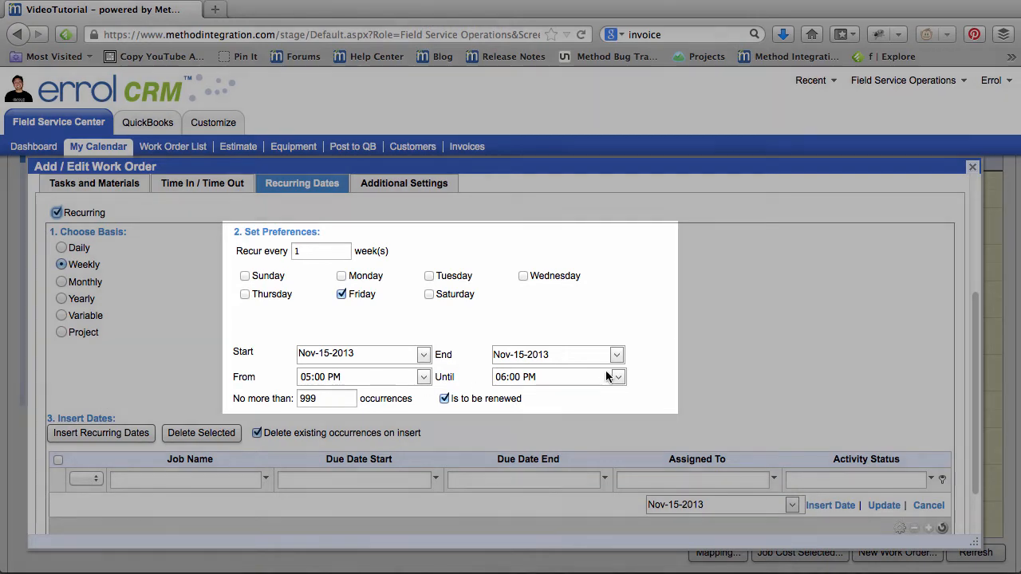
pyautogui.click(616, 355)
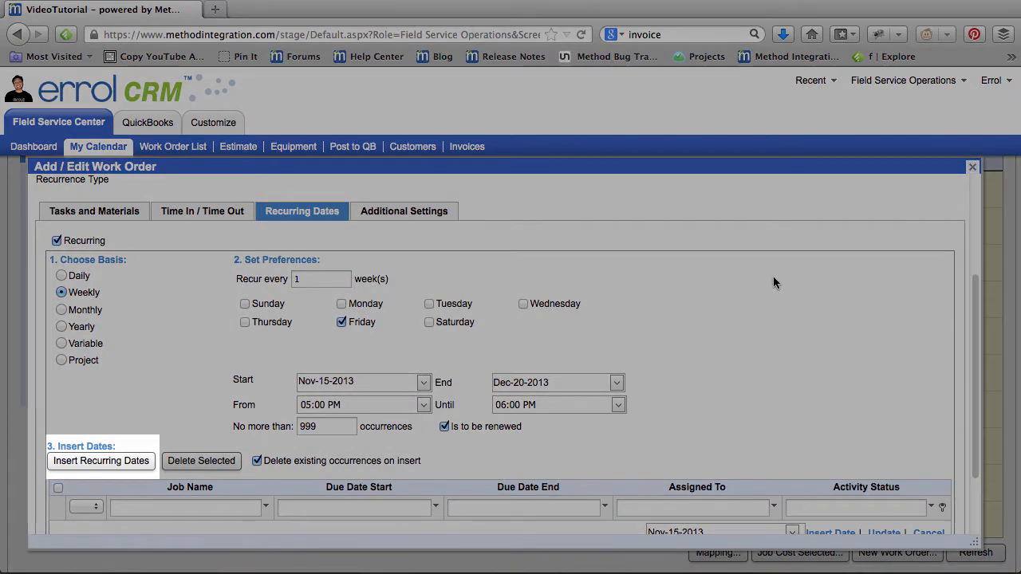
pyautogui.scroll(-3)
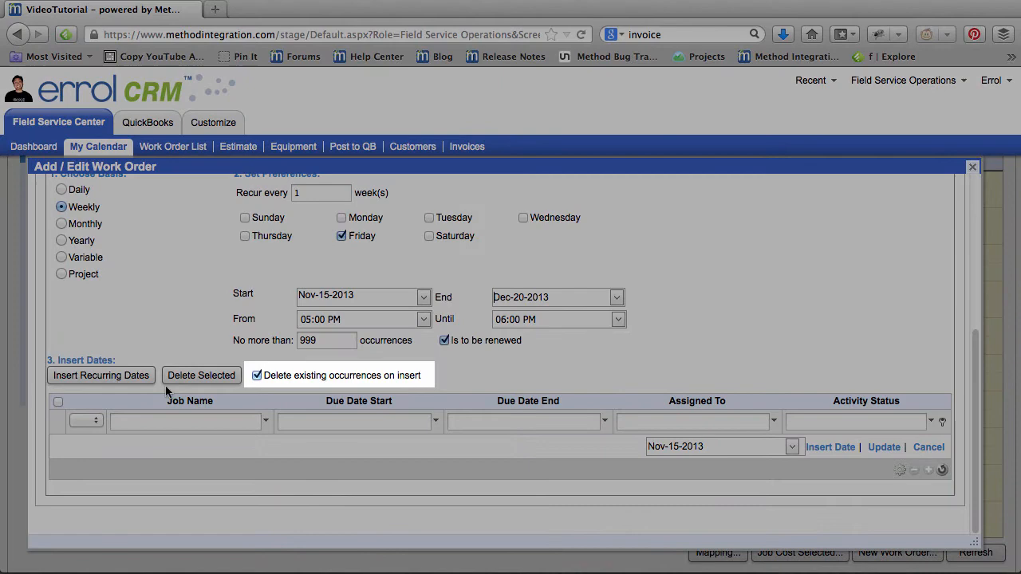
pyautogui.moveTo(157, 389)
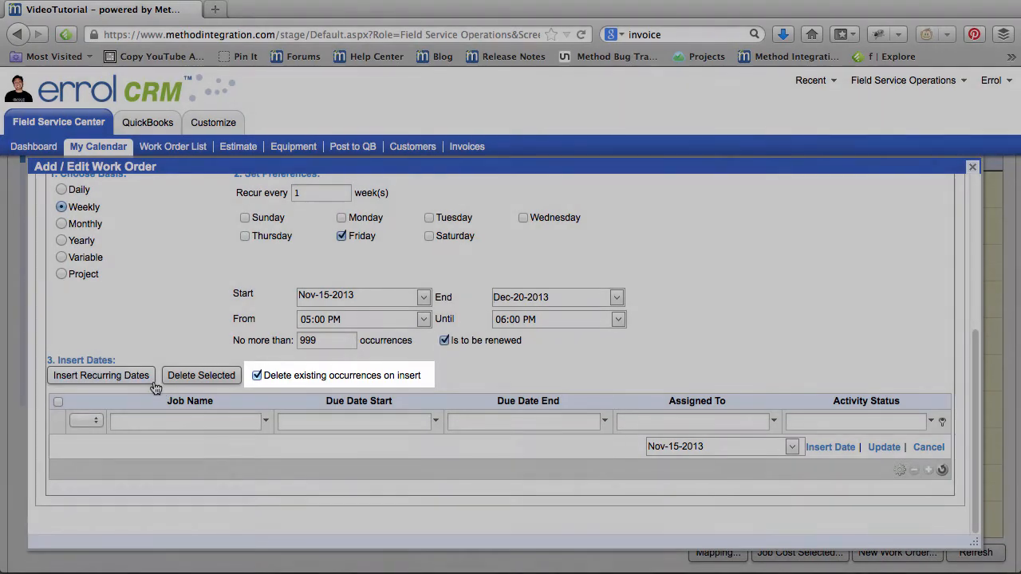
pyautogui.click(100, 375)
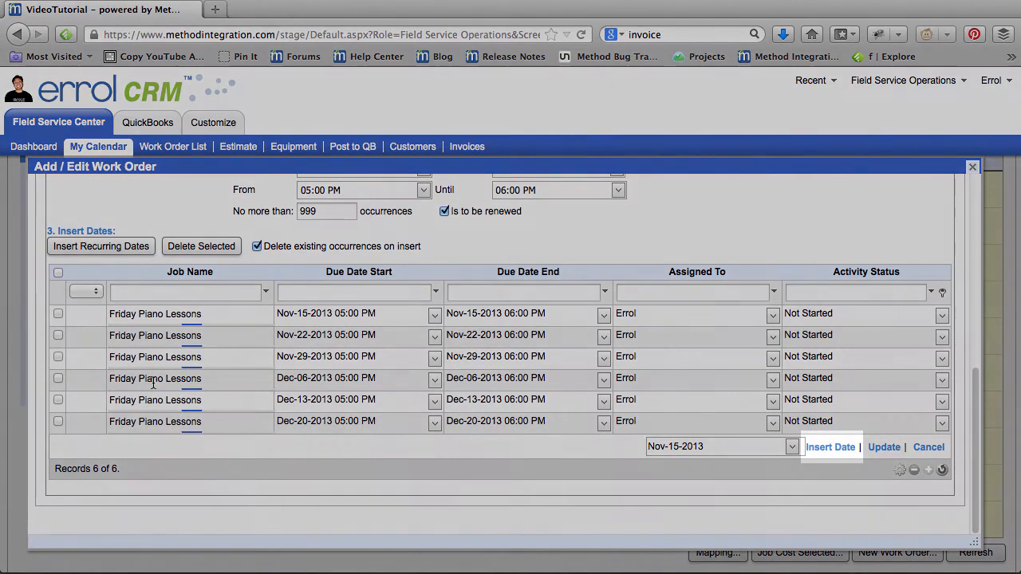
# - Insert an Oct-25-2013 occurrence, delete it again, and update the Nov-15 lesson to 6–7 PM
pyautogui.click(792, 446)
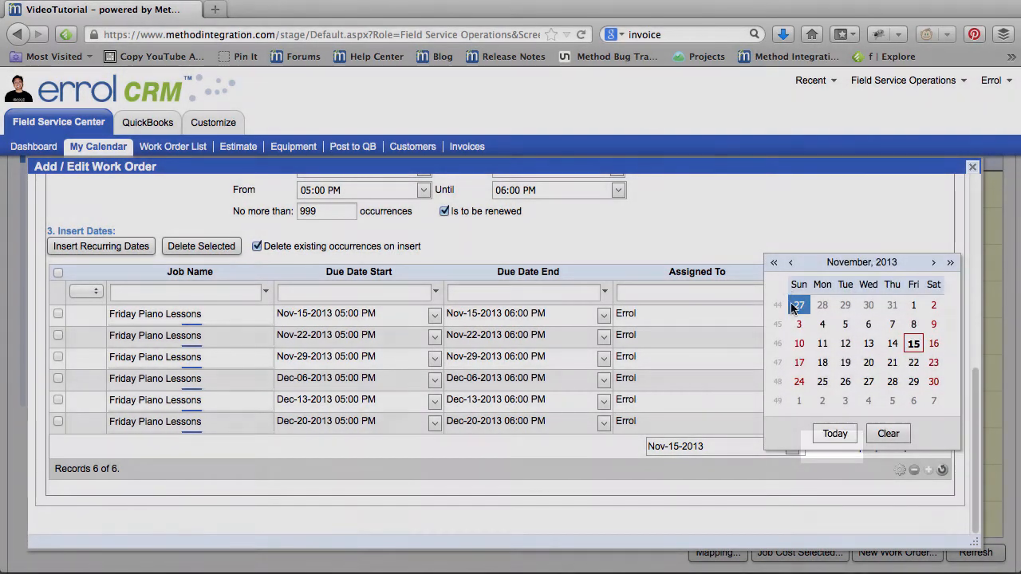
pyautogui.click(798, 305)
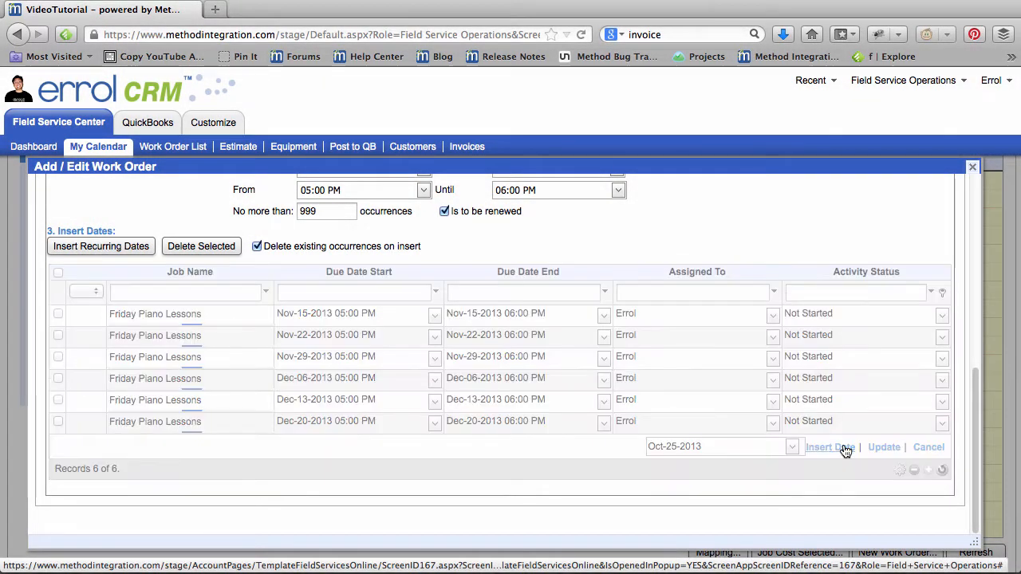
pyautogui.click(830, 447)
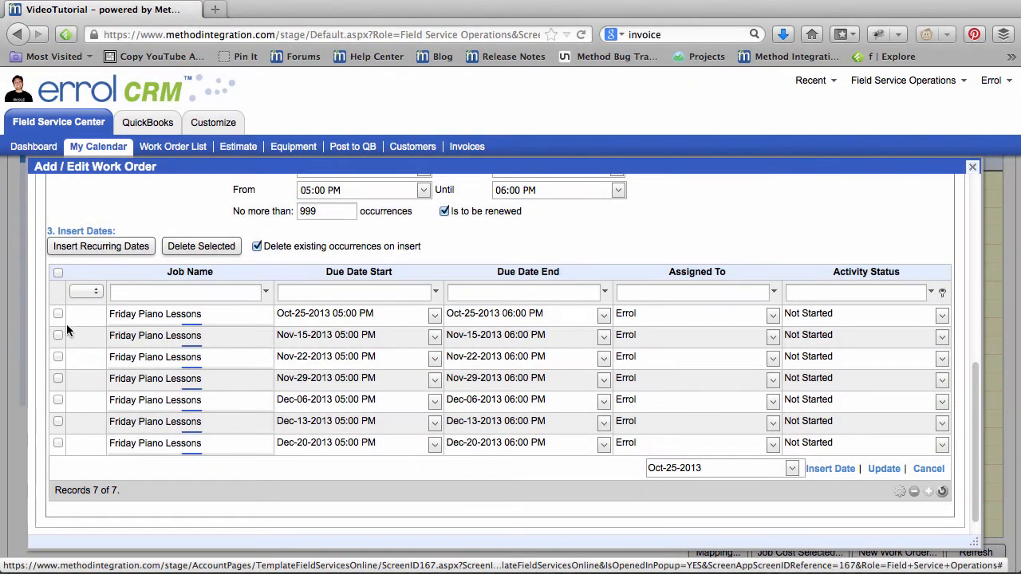
pyautogui.click(57, 313)
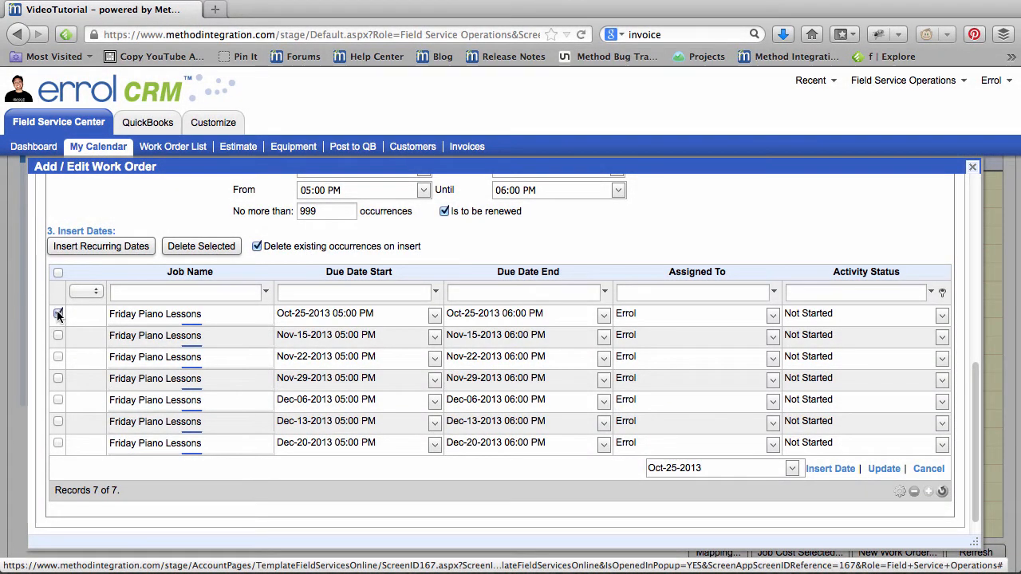
pyautogui.click(201, 246)
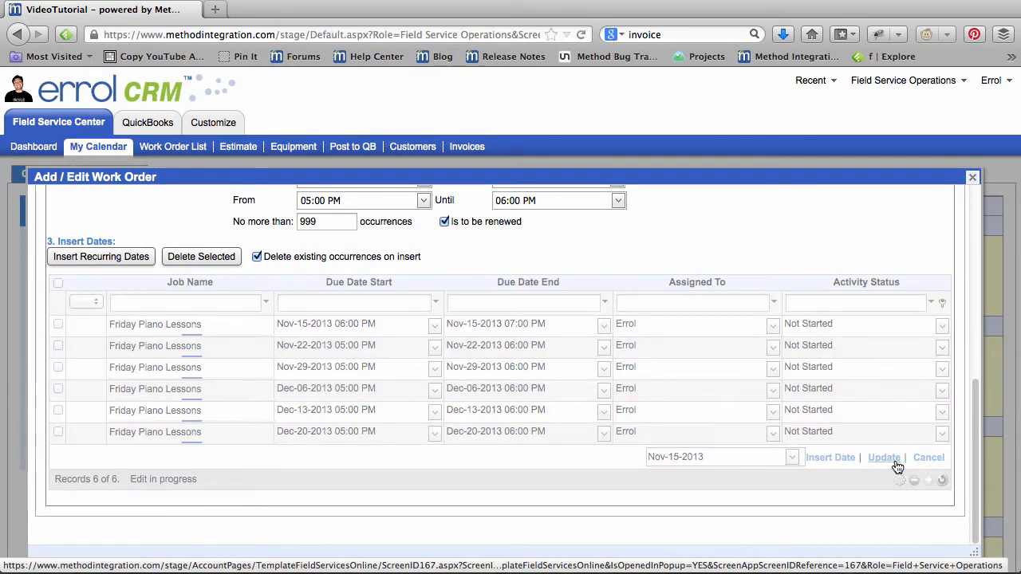
pyautogui.click(884, 457)
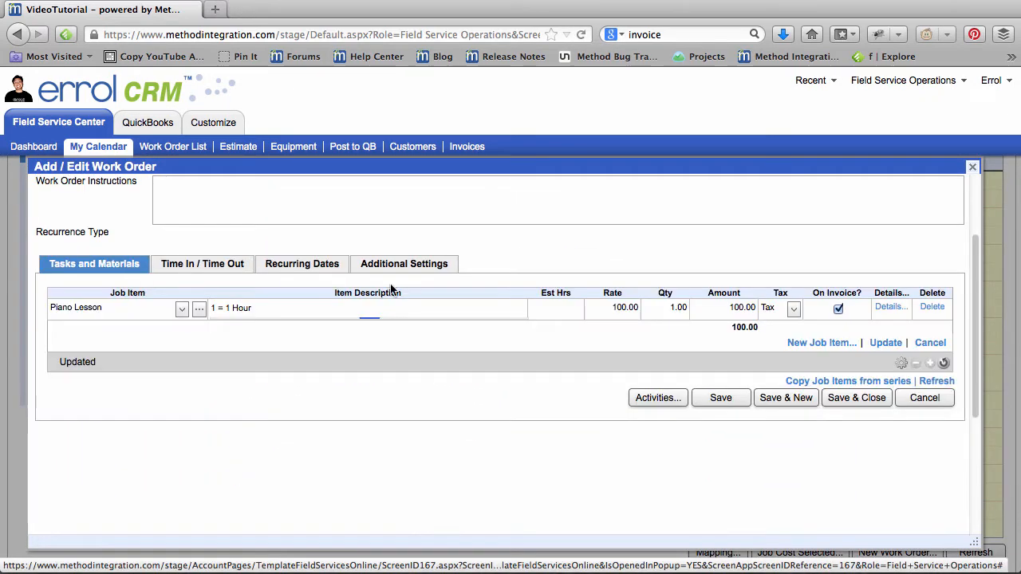
# - Save and close the work order, then show My Calendar in Month View for November 2013
pyautogui.click(856, 398)
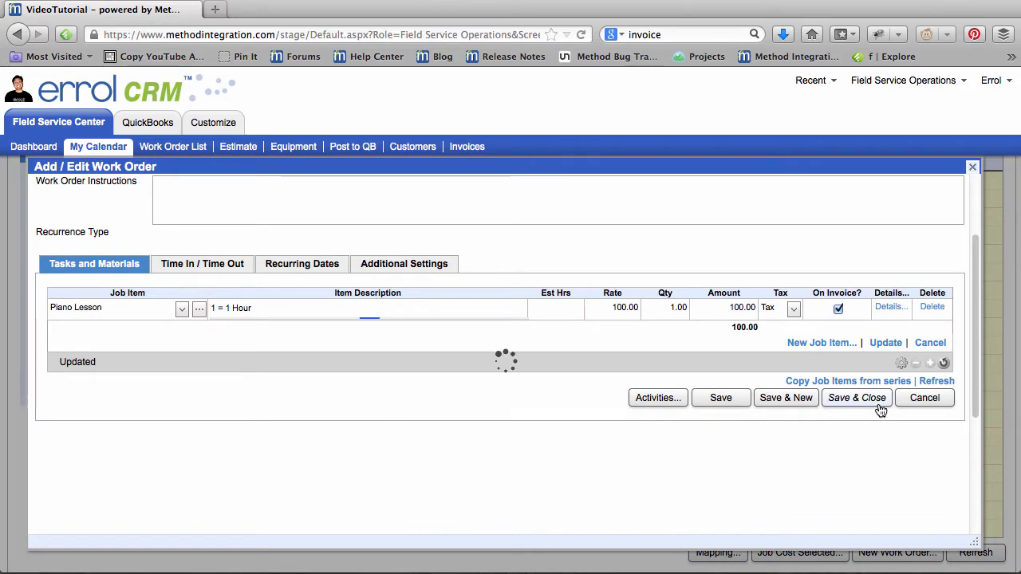
pyautogui.click(857, 397)
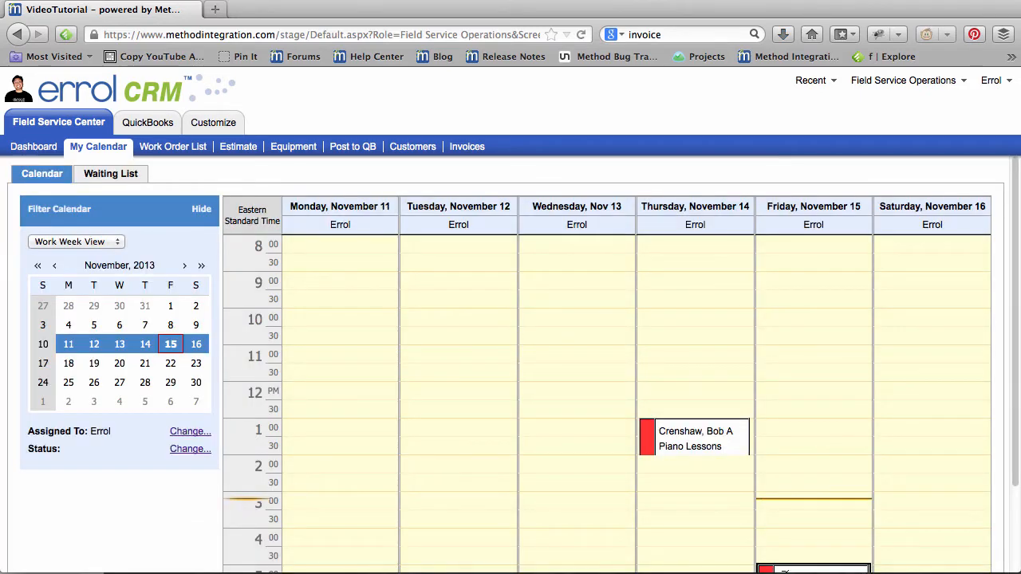
pyautogui.click(76, 241)
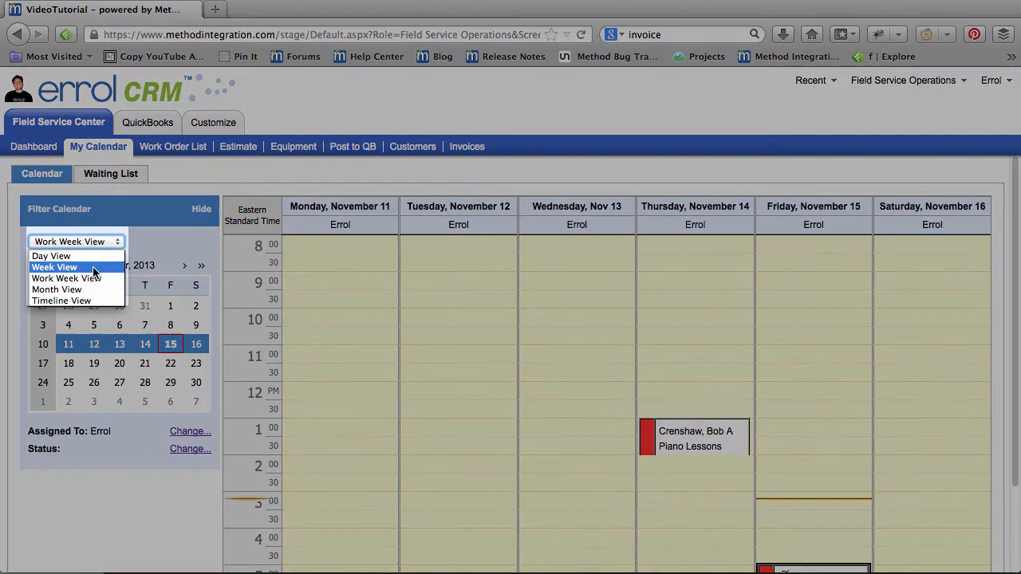
pyautogui.click(57, 288)
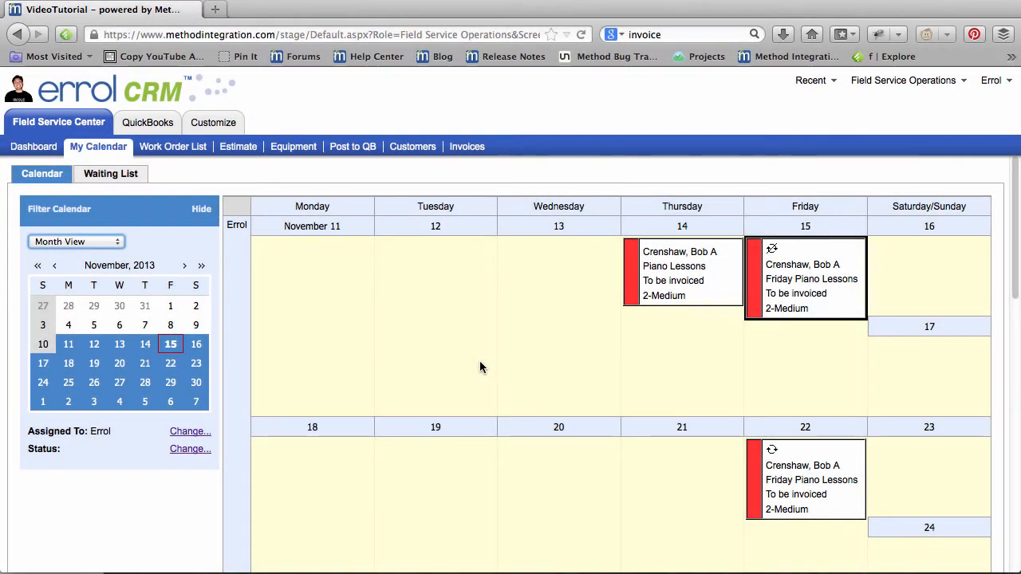
pyautogui.moveTo(836, 369)
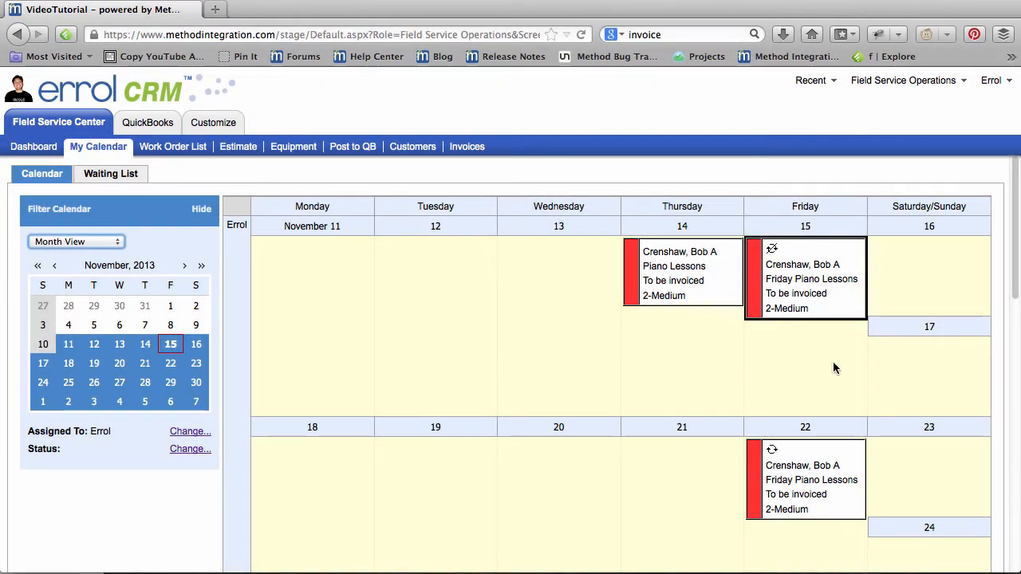
# - Bring up the context actions for the Nov 15 Friday Piano Lessons entry and open it for editing
pyautogui.rightClick(806, 279)
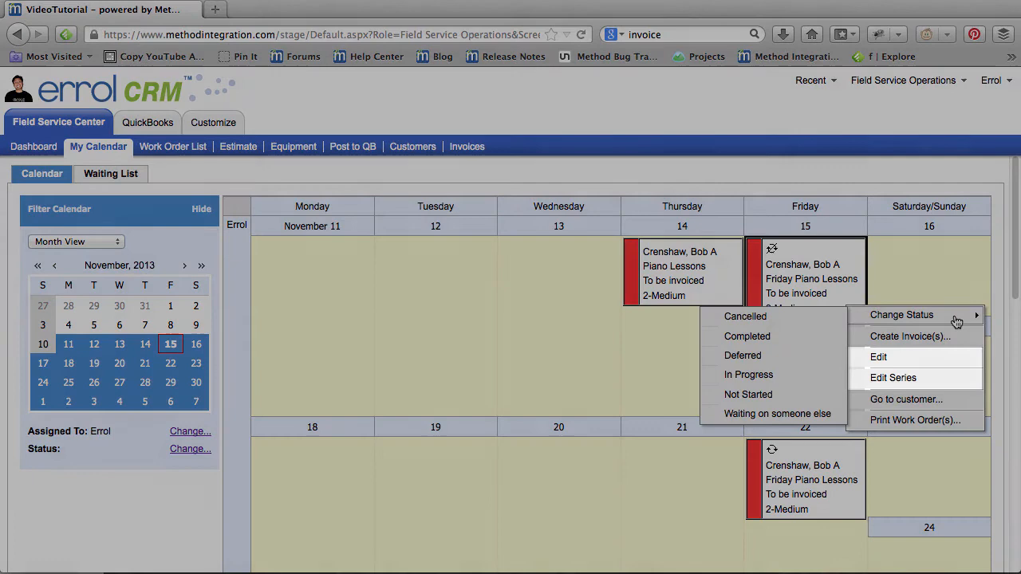
pyautogui.moveTo(909, 335)
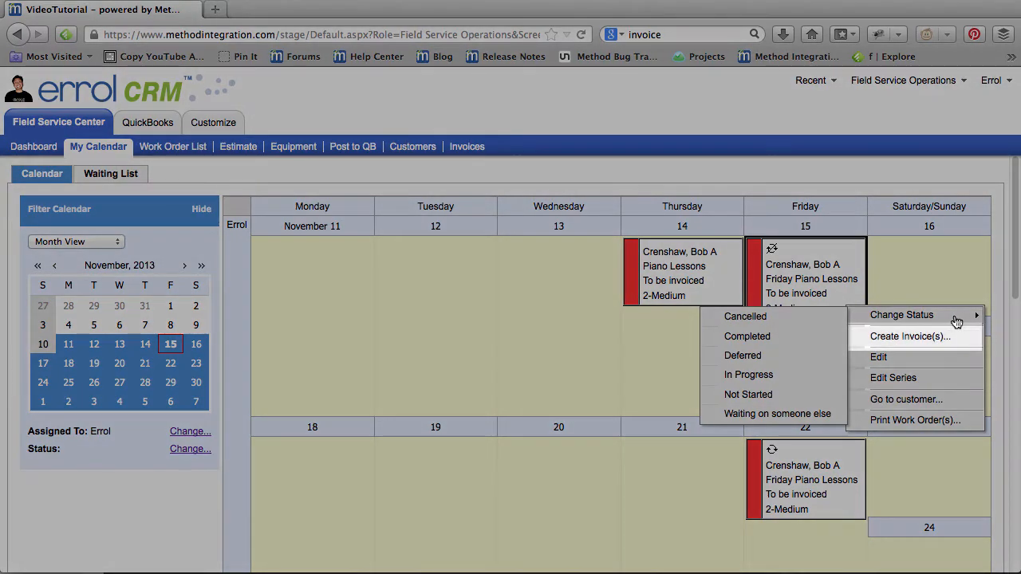
pyautogui.moveTo(878, 357)
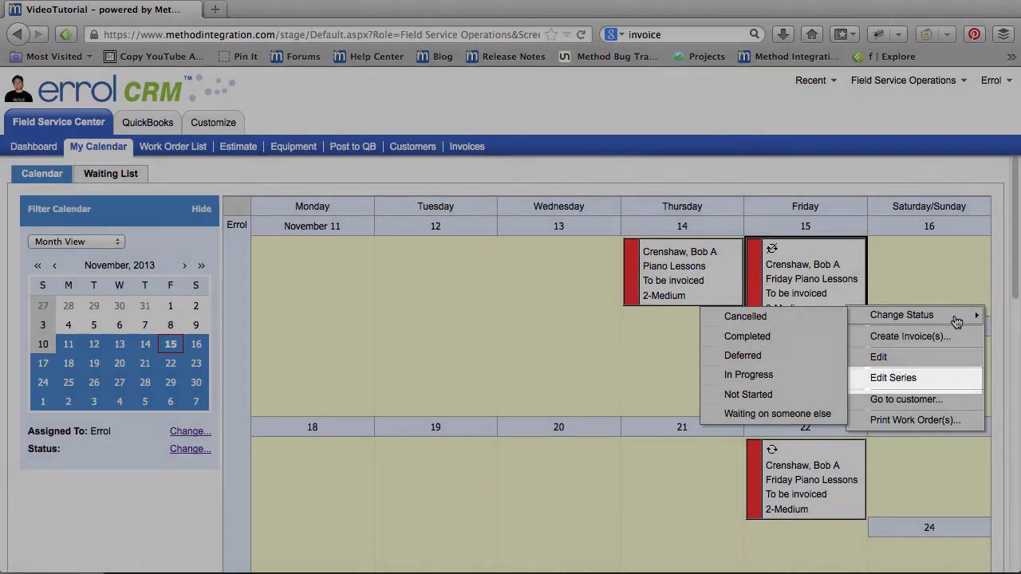
pyautogui.moveTo(906, 399)
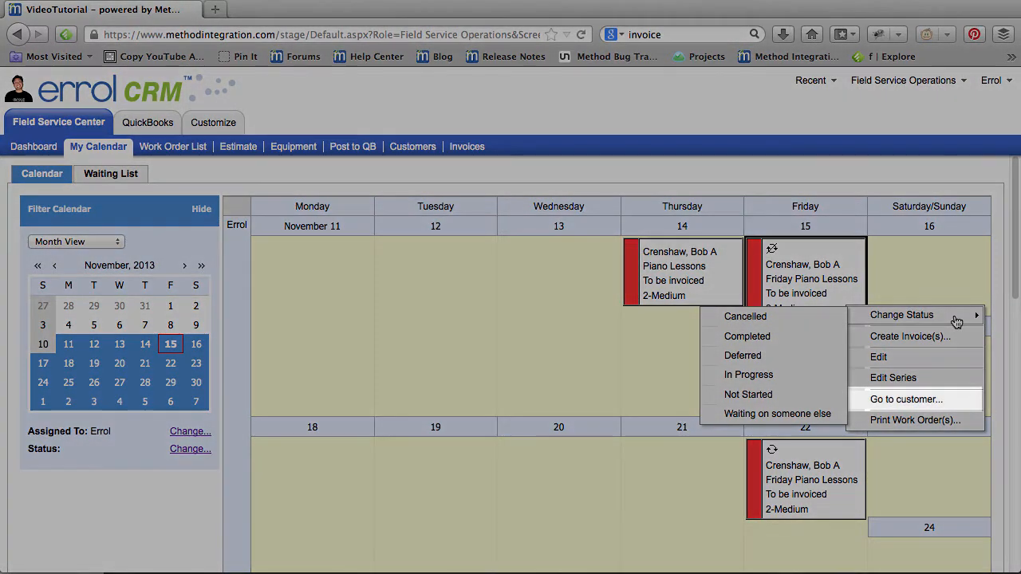
pyautogui.moveTo(916, 419)
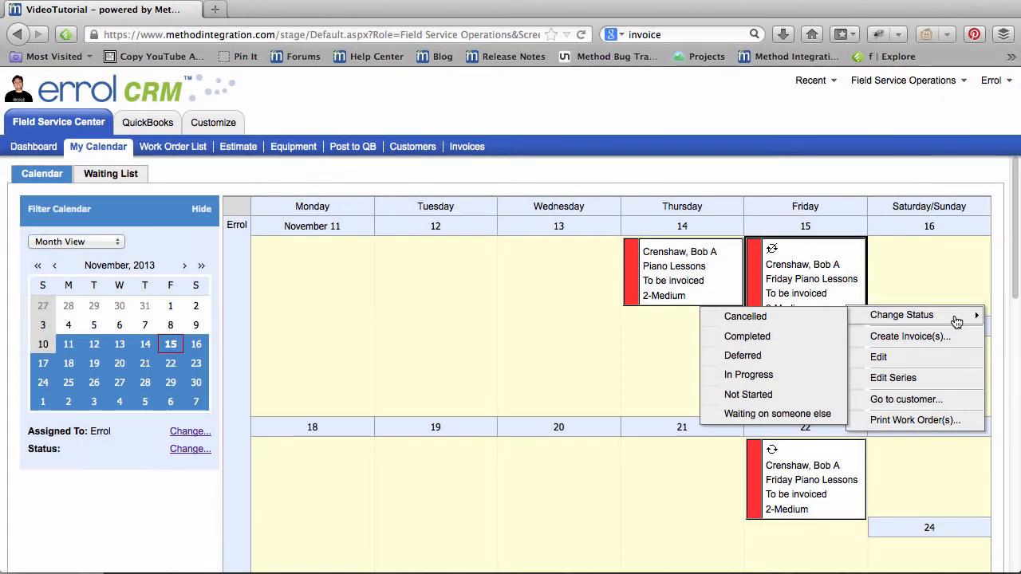
pyautogui.click(878, 357)
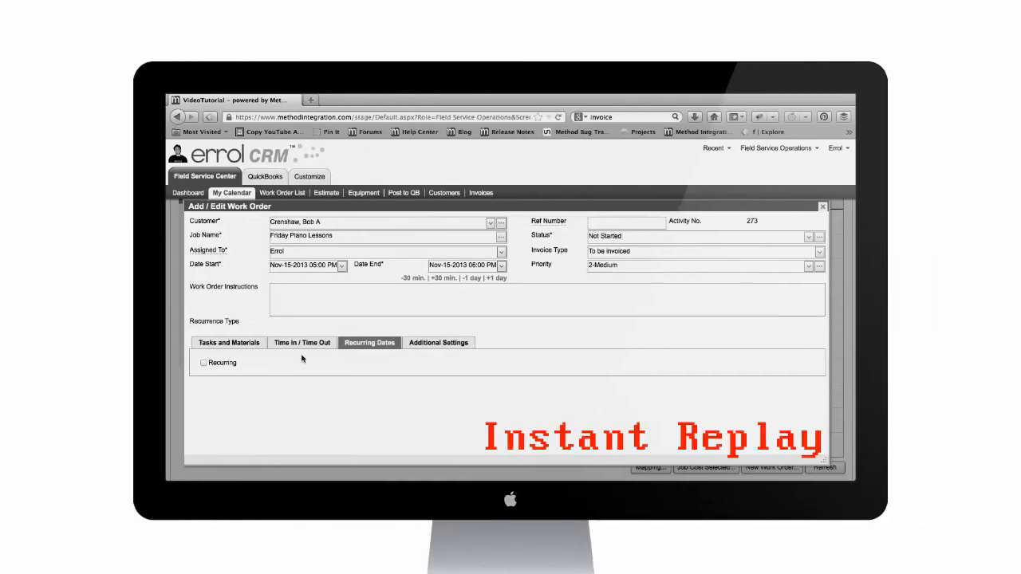
# - Show the Work Order List with 'My occurrences in date range' for Nov-15-2013
pyautogui.click(205, 362)
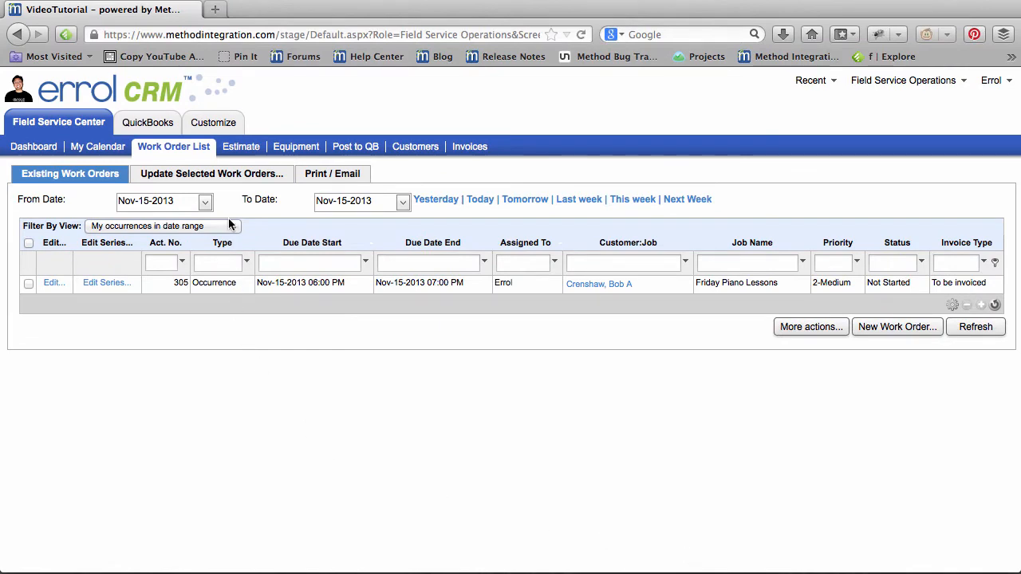
# - Filter the work order list to 'My series', review the Friday Piano Lessons series 273 record, and close it
pyautogui.click(232, 226)
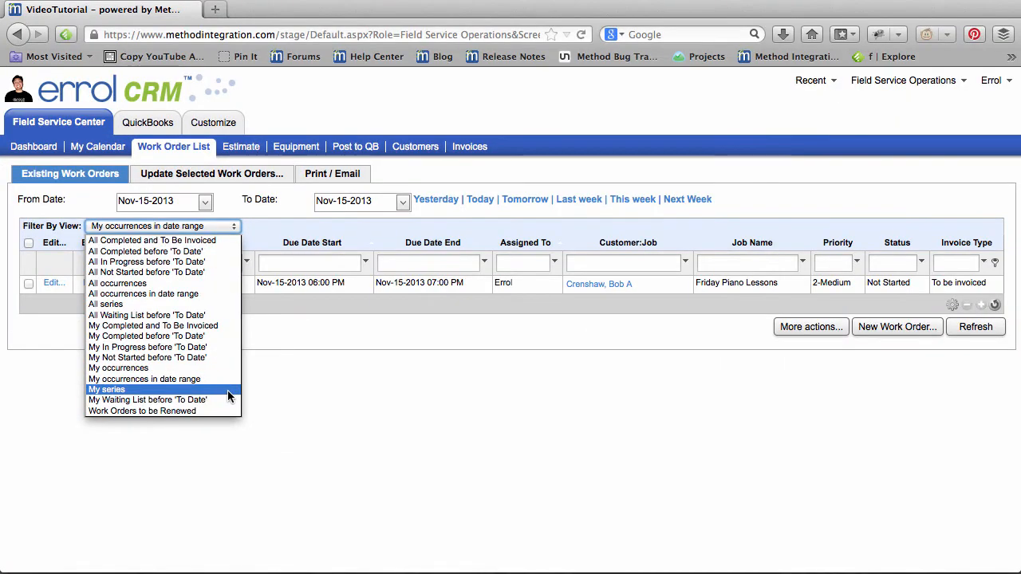
pyautogui.click(105, 389)
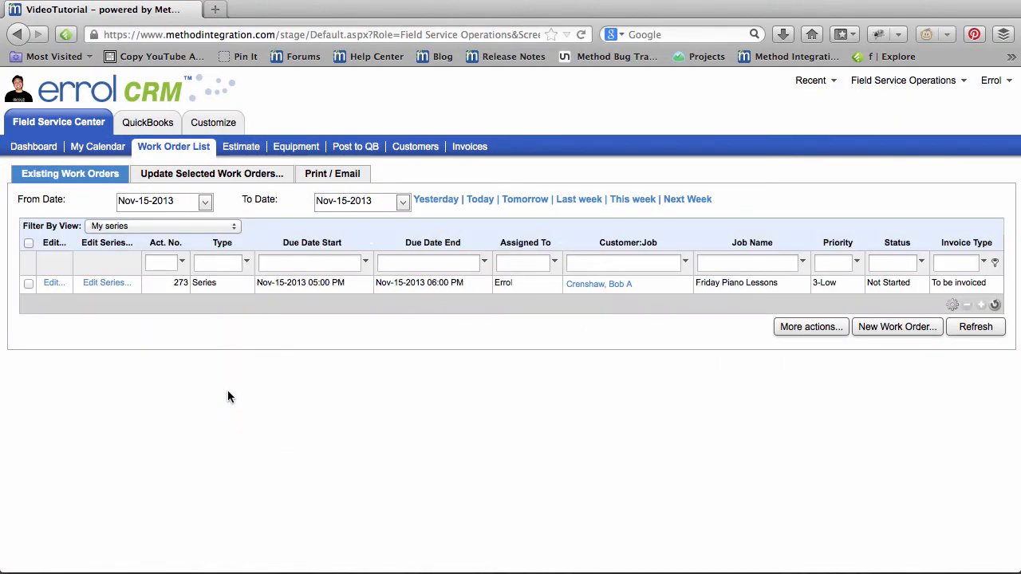
pyautogui.click(246, 262)
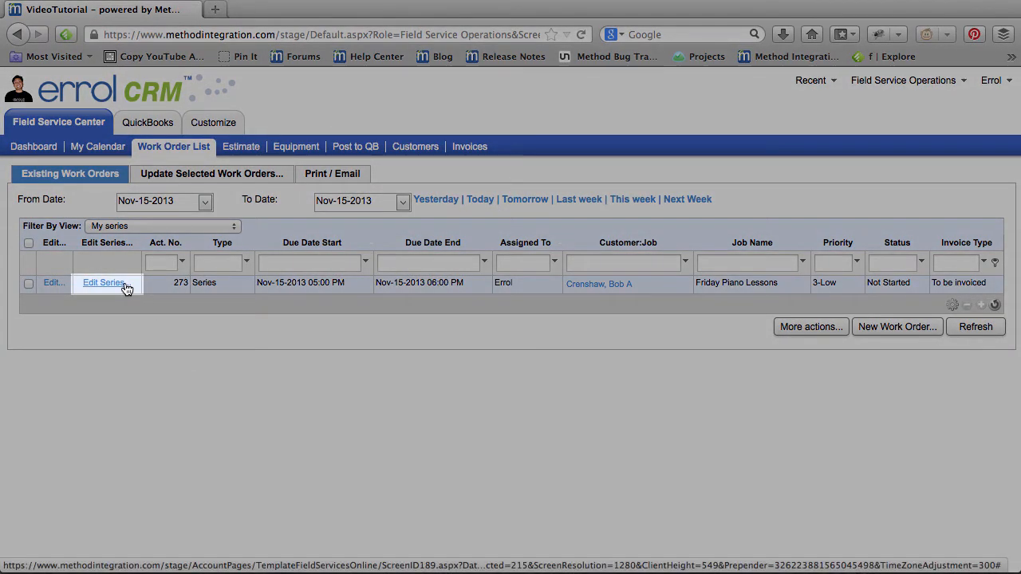
pyautogui.click(102, 283)
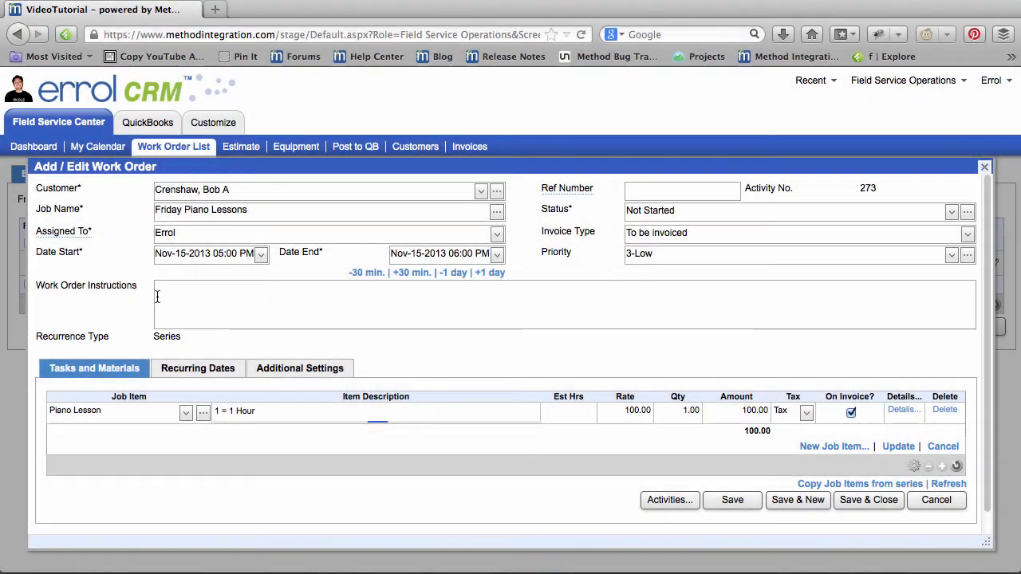
pyautogui.click(198, 367)
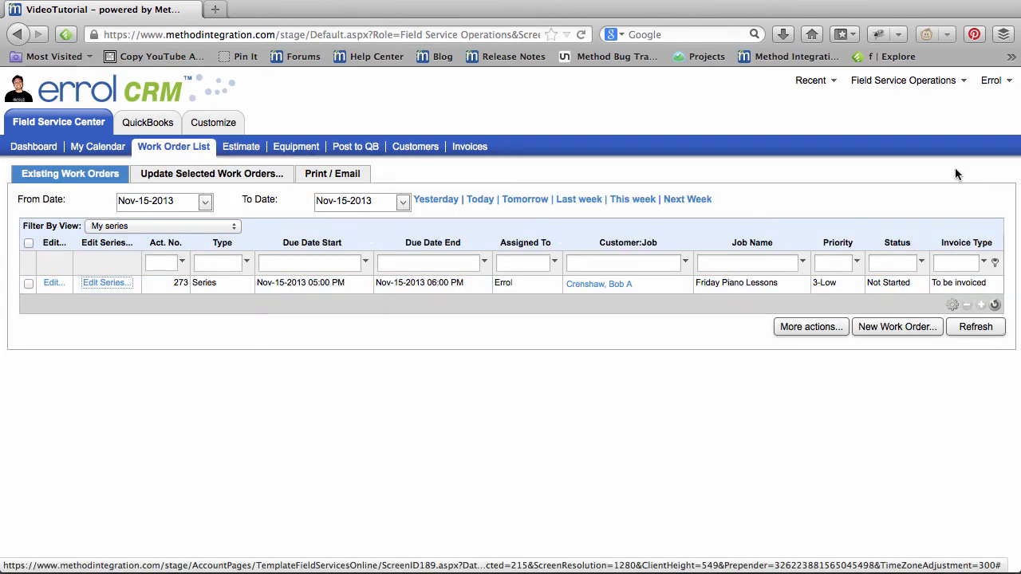
# - Change Filter By View to 'All occurrences' to list every Friday Piano Lessons date
pyautogui.click(163, 227)
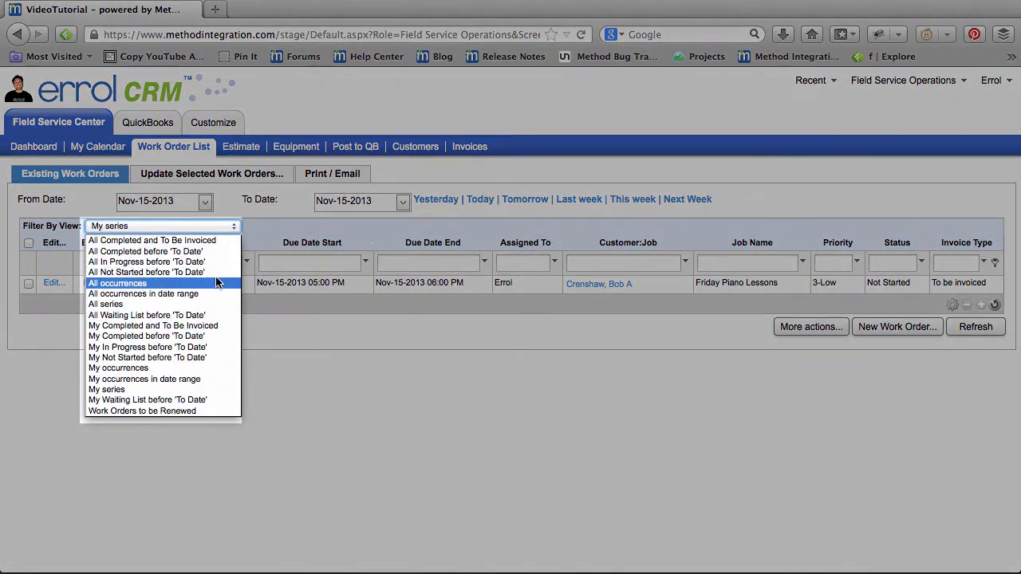
pyautogui.click(118, 283)
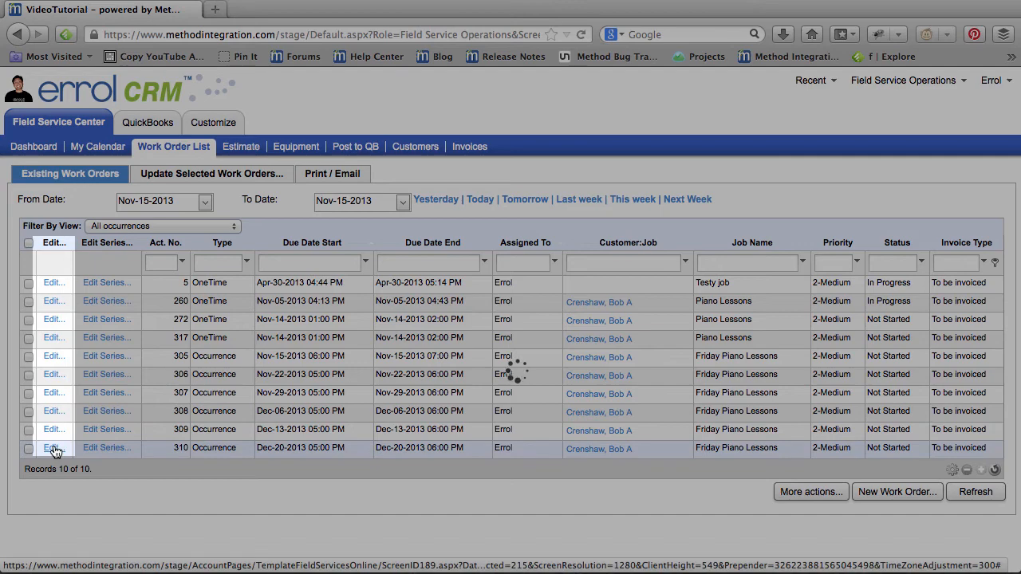
# - Edit the Dec-20 occurrence, copy the $100 Piano Lesson job item from its series, and return to the list
pyautogui.click(54, 447)
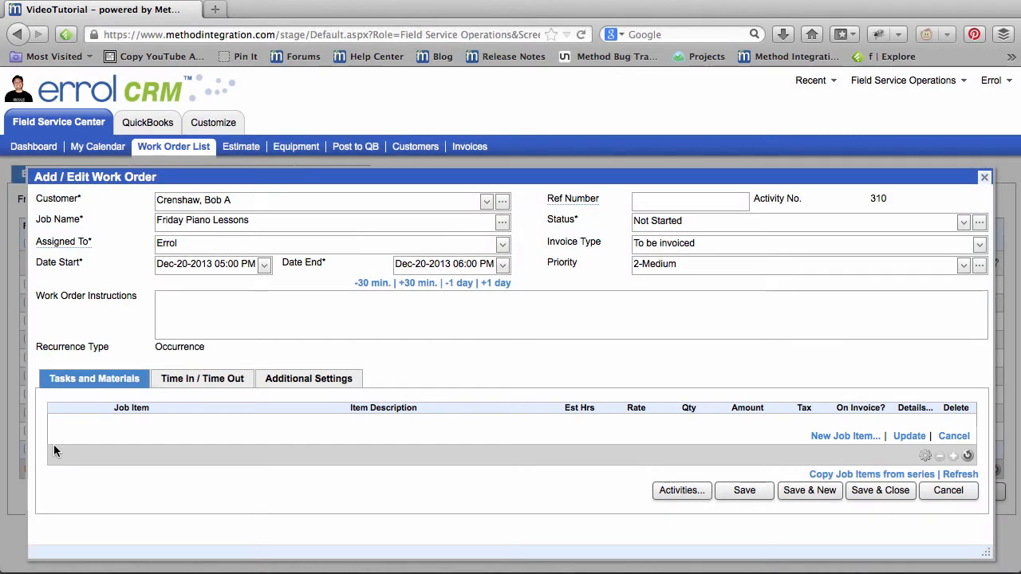
pyautogui.moveTo(598, 455)
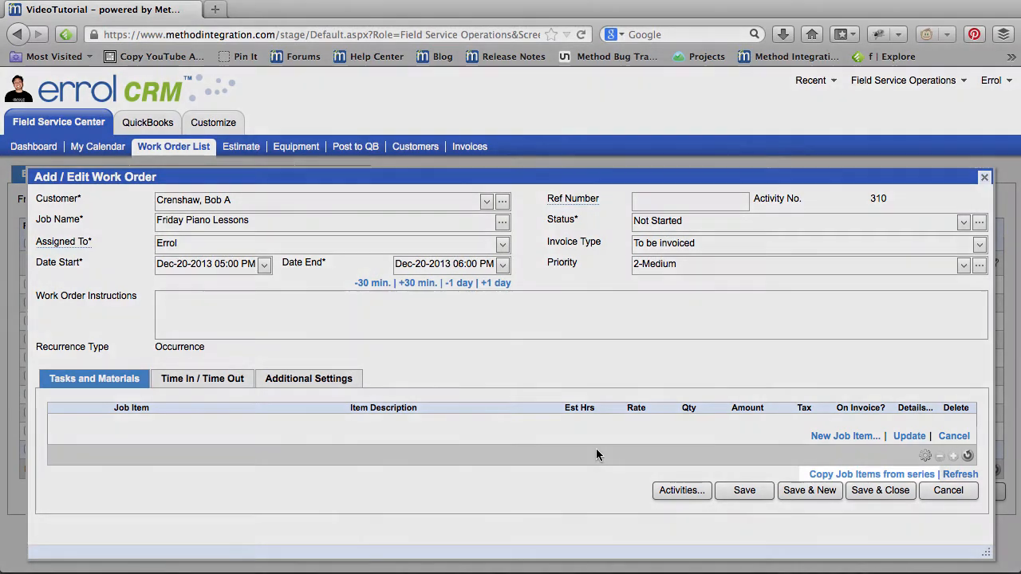
pyautogui.click(871, 474)
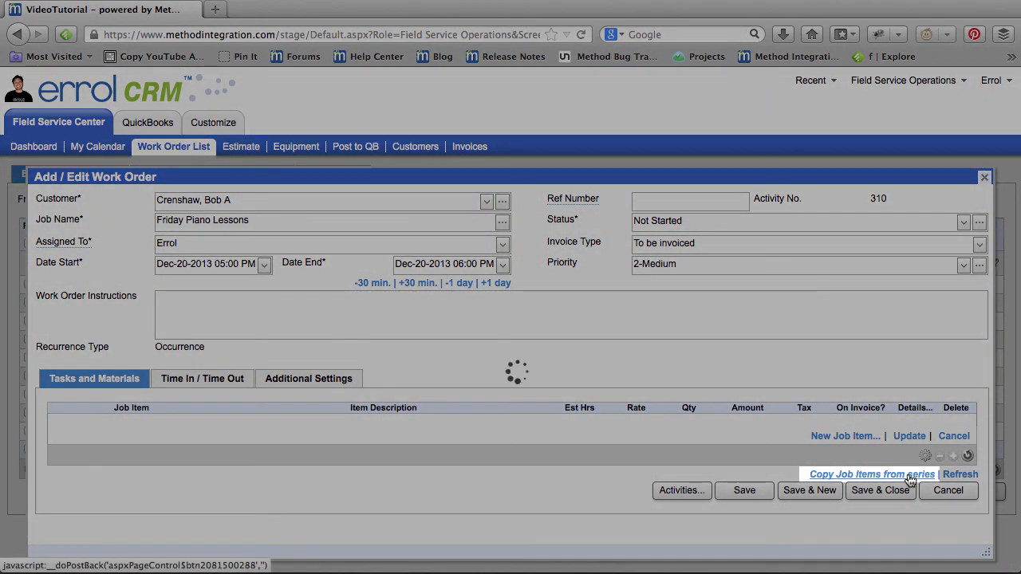
pyautogui.click(871, 473)
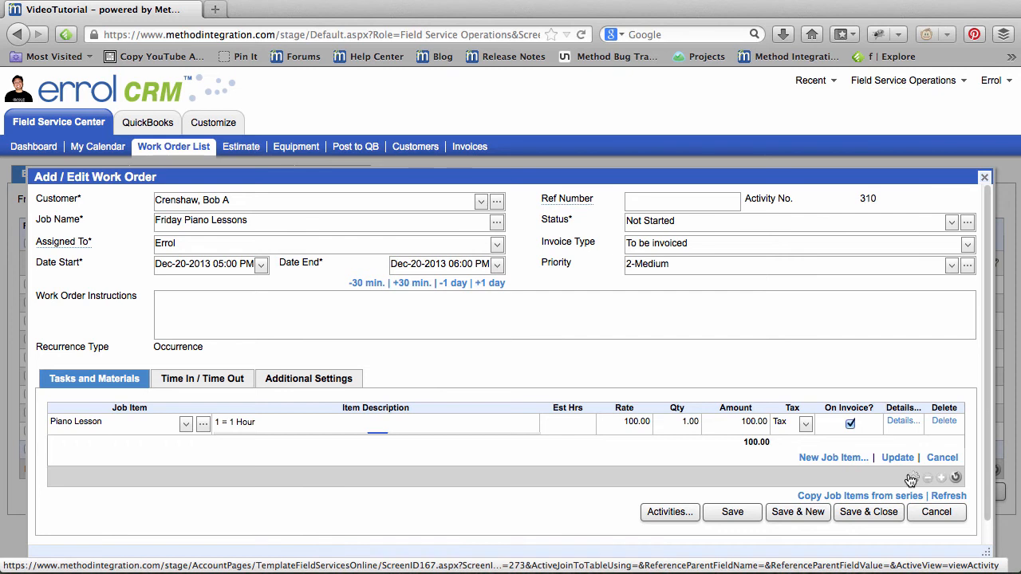
pyautogui.click(669, 510)
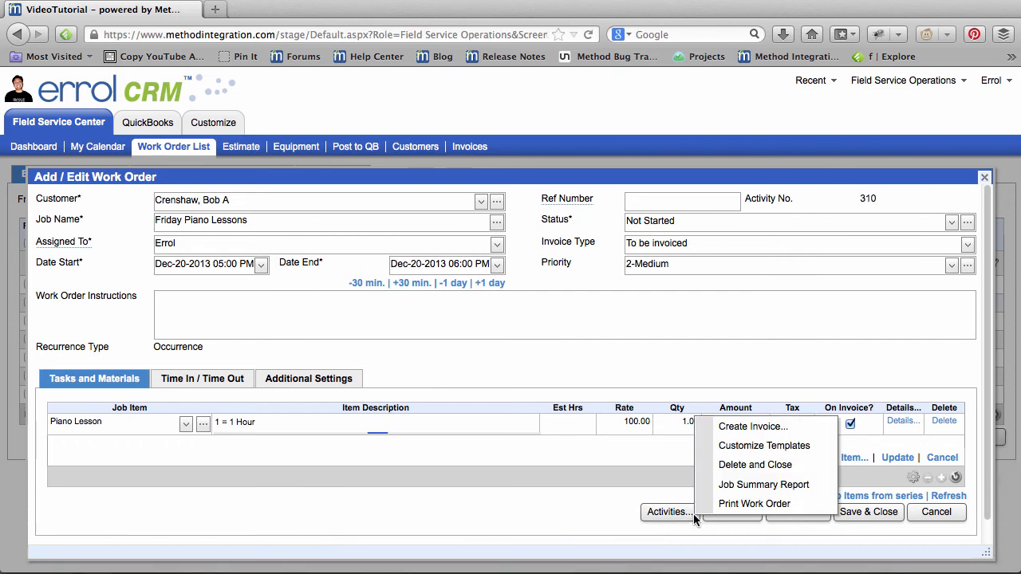
pyautogui.moveTo(914, 477)
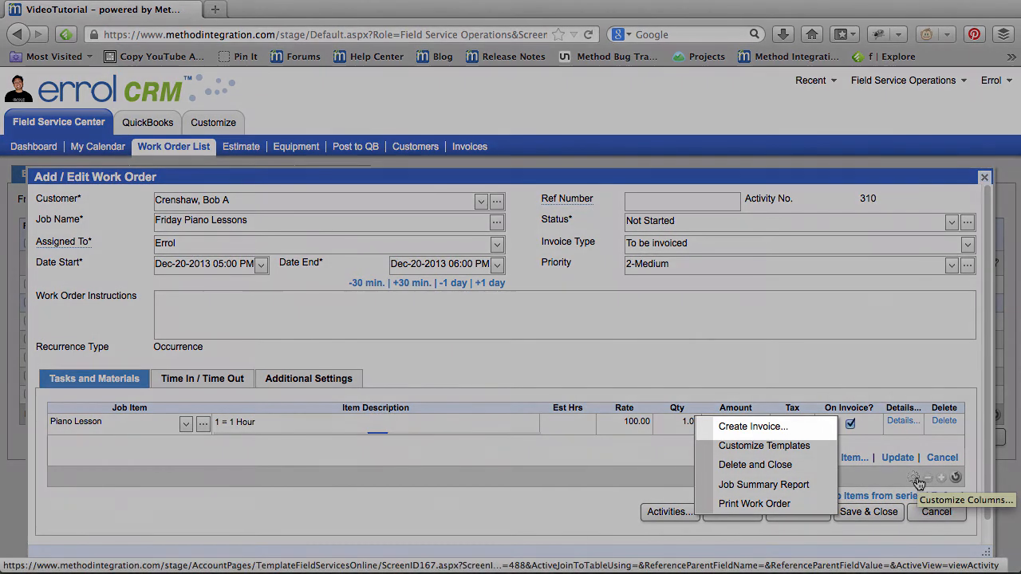
pyautogui.moveTo(893, 482)
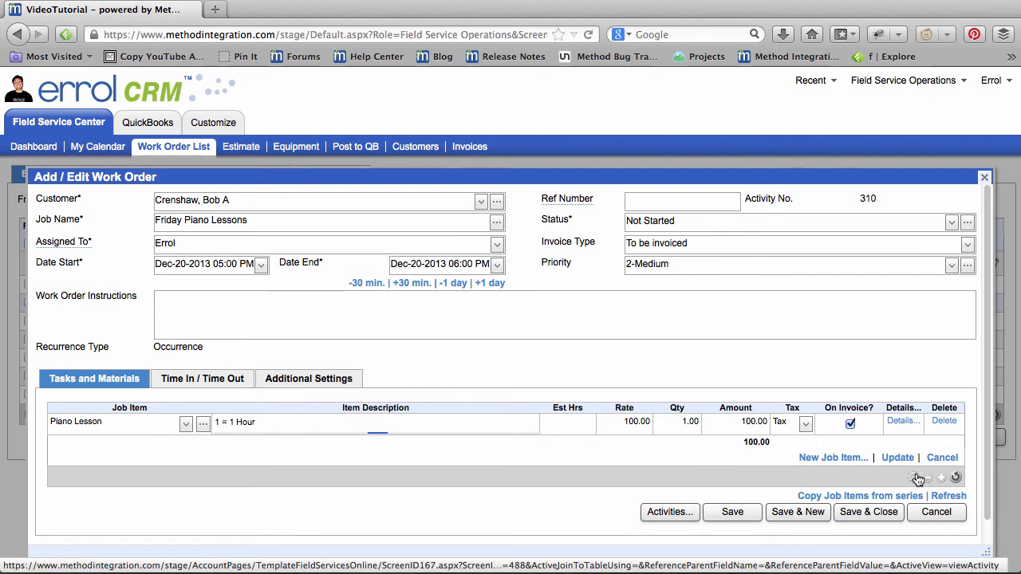
pyautogui.click(942, 478)
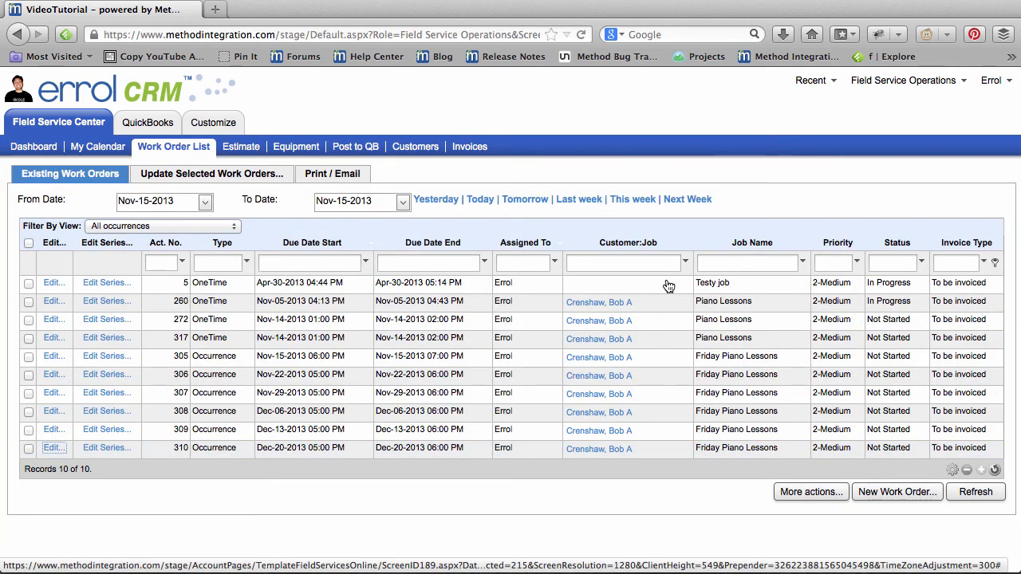
pyautogui.moveTo(680, 300)
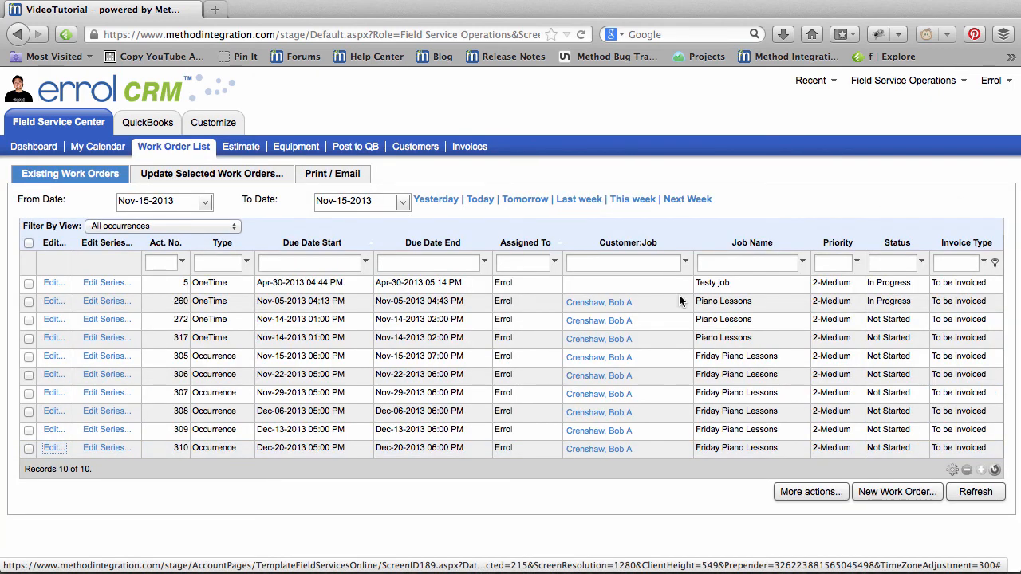